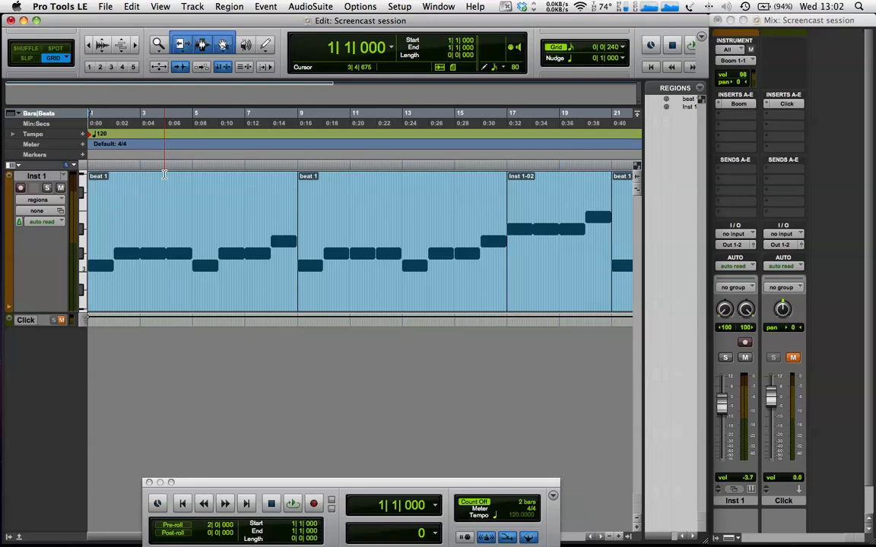
Import the XF_Loop_215 drum loop onto a new audio track near bar 41.
click(292, 503)
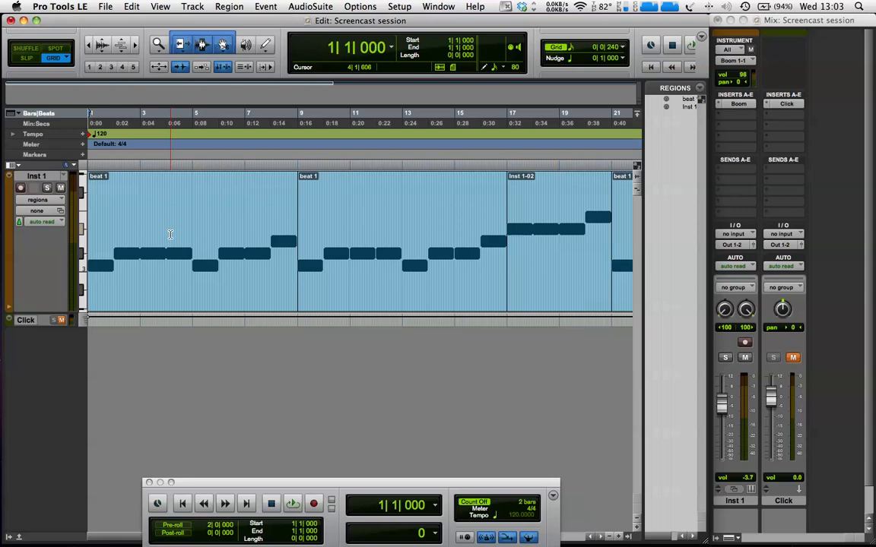
key(cmd+tab)
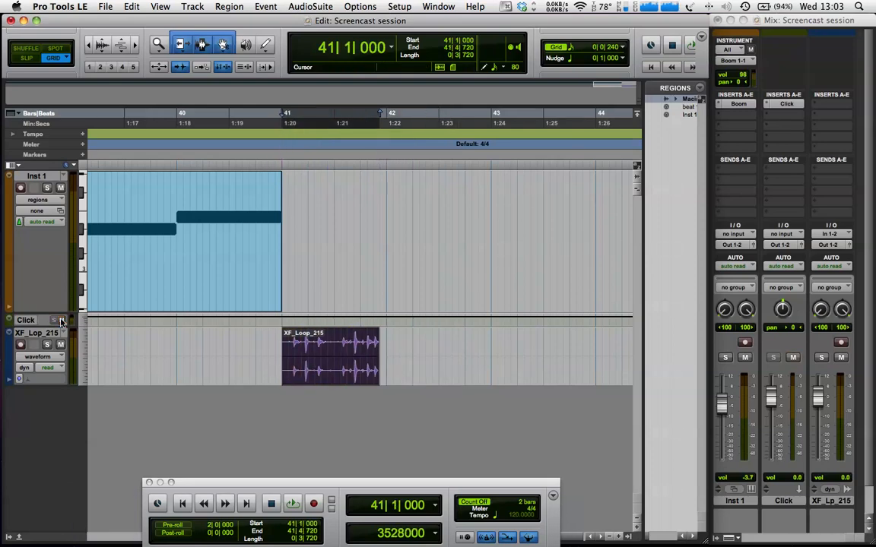
click(292, 503)
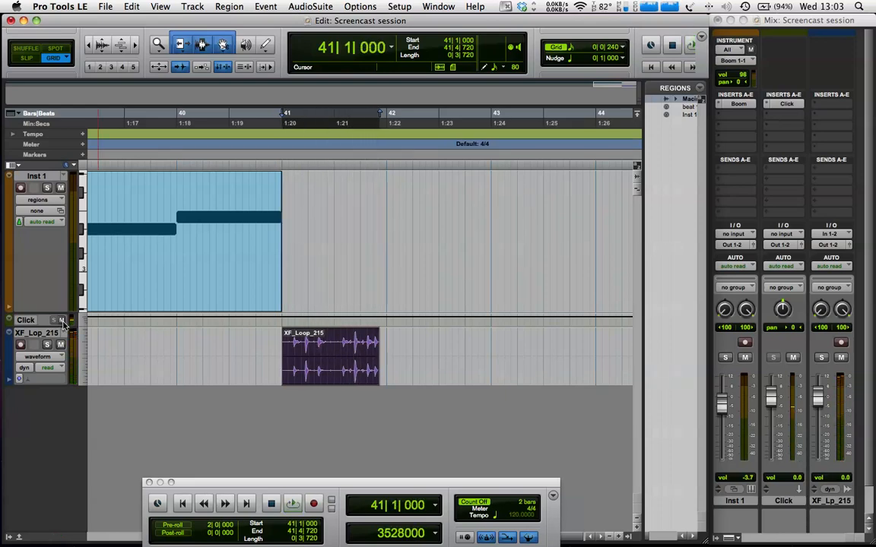
mouse_move(62, 322)
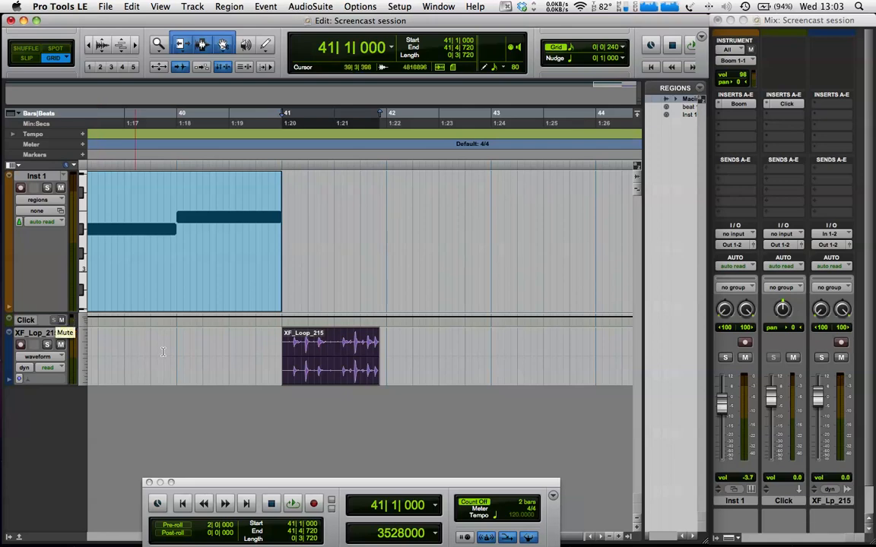
click(342, 358)
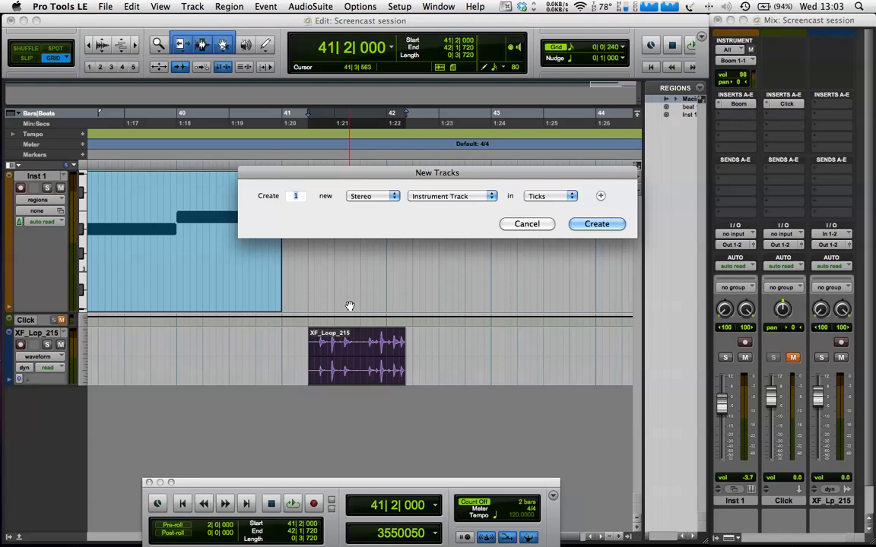
Create one new stereo instrument track, Inst 2, in Ticks.
click(596, 224)
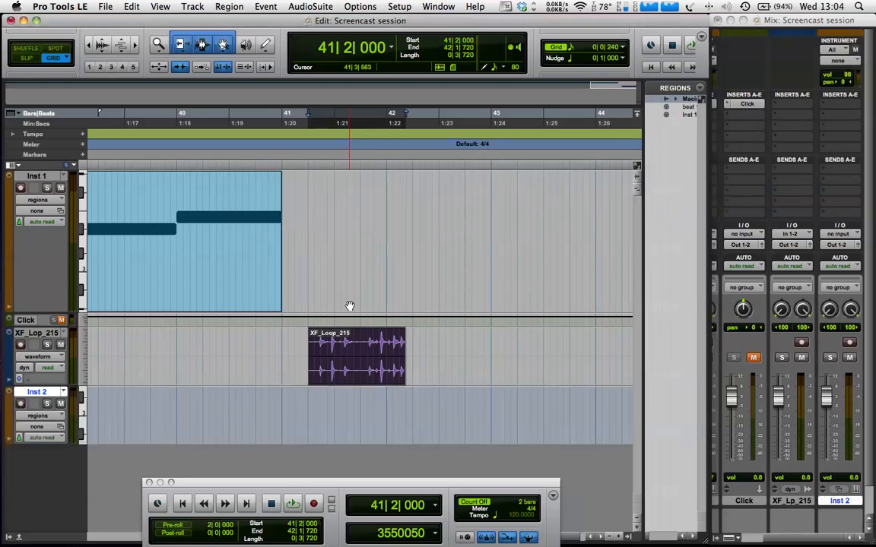
mouse_move(819, 107)
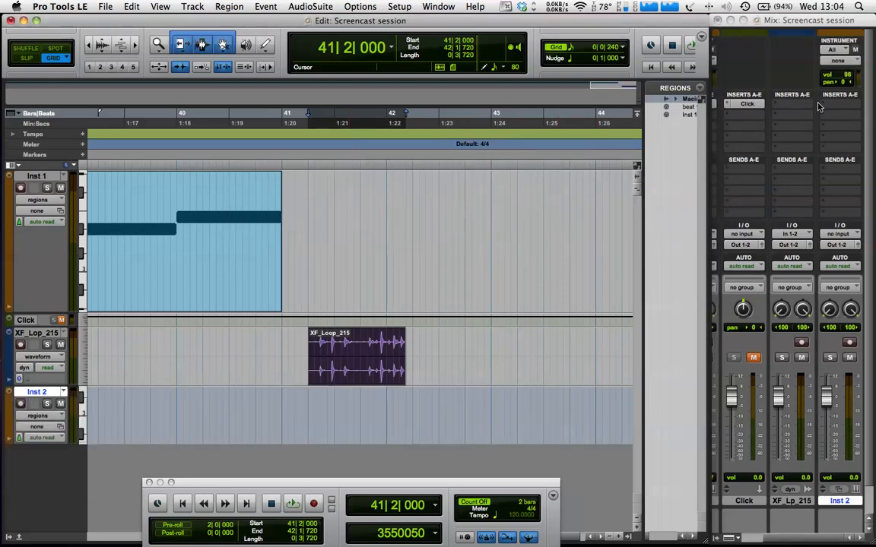
Insert Structure Free on Inst 2 and remove its default Sine Wave patch.
click(790, 103)
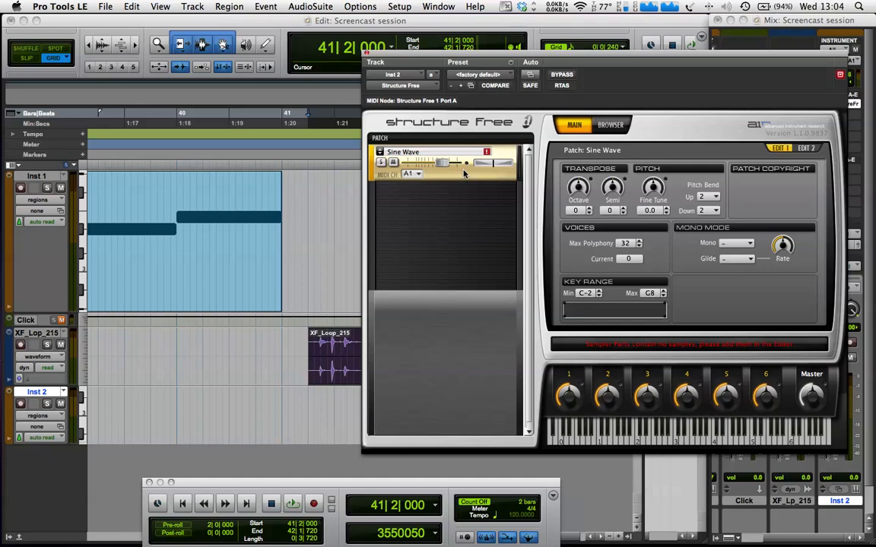
right_click(444, 164)
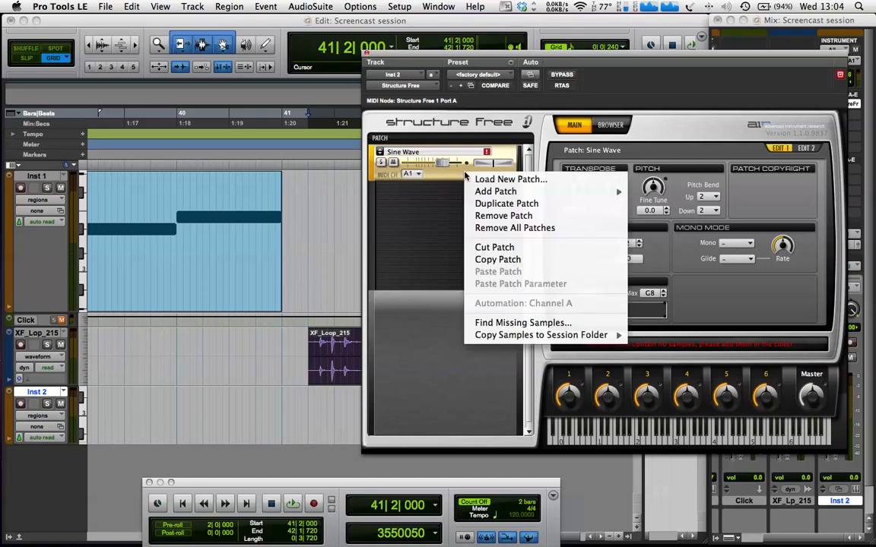
click(514, 228)
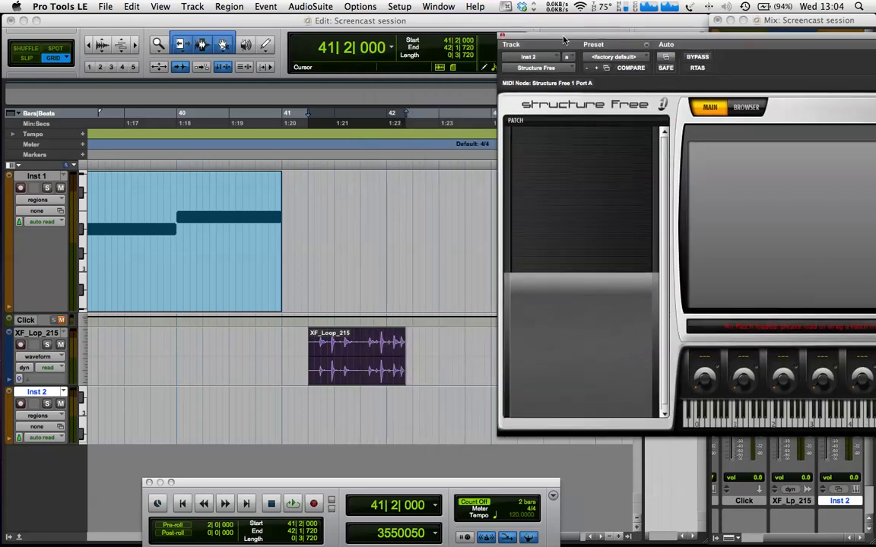
Move the plug-in window aside, zoom into XF_Loop_215 and select its first drum hit.
drag(562, 39, 483, 44)
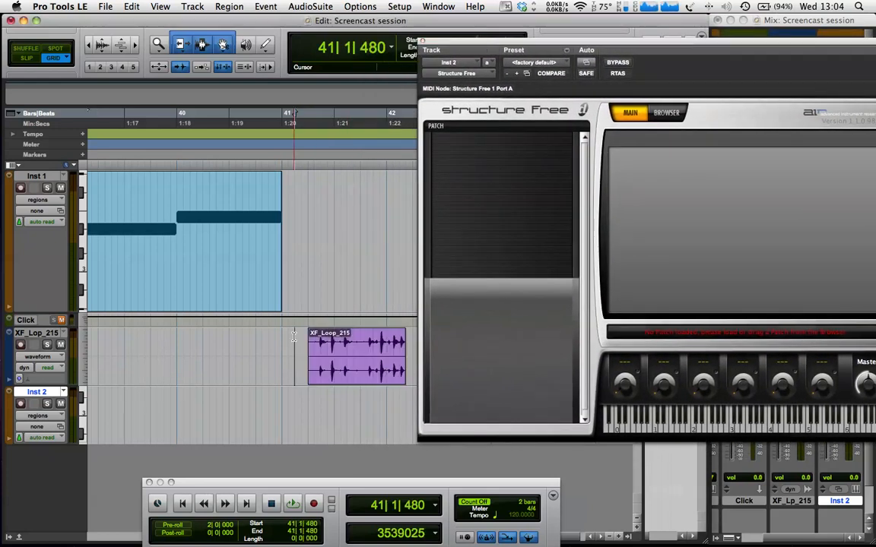
click(319, 340)
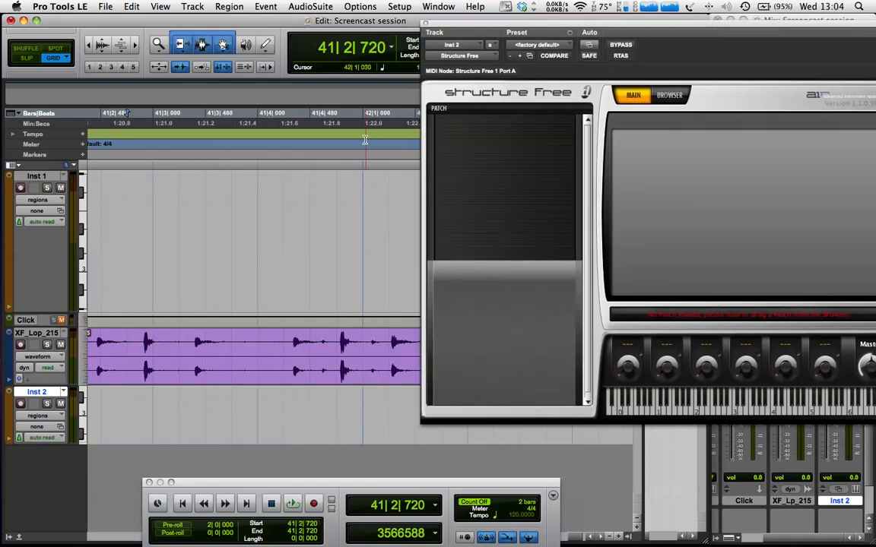
click(292, 503)
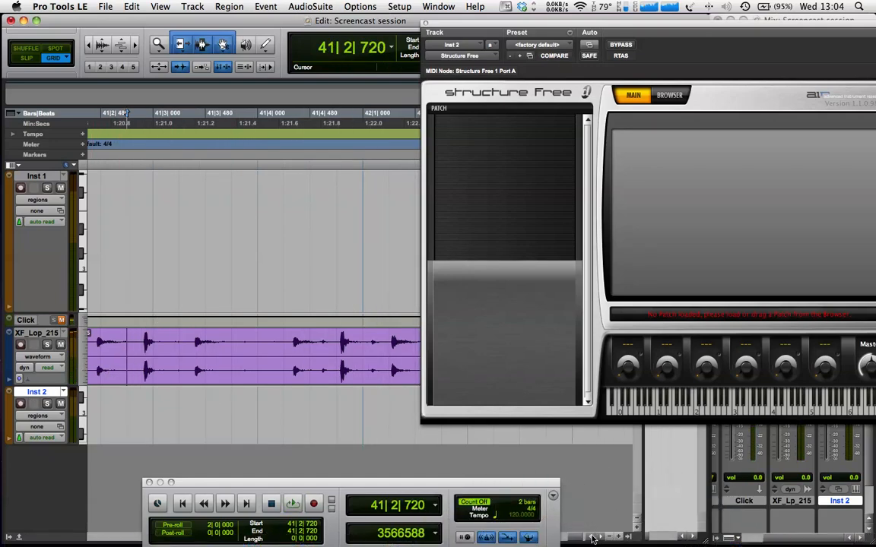
click(314, 503)
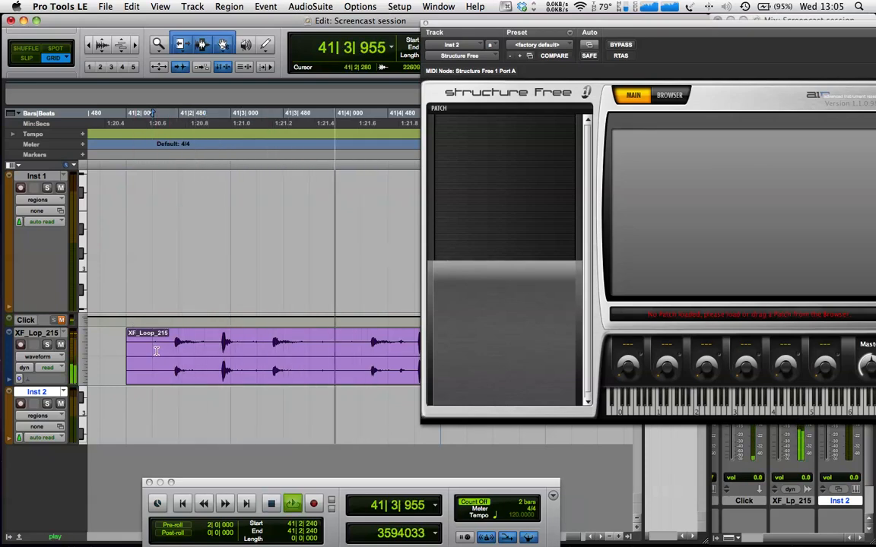
click(271, 503)
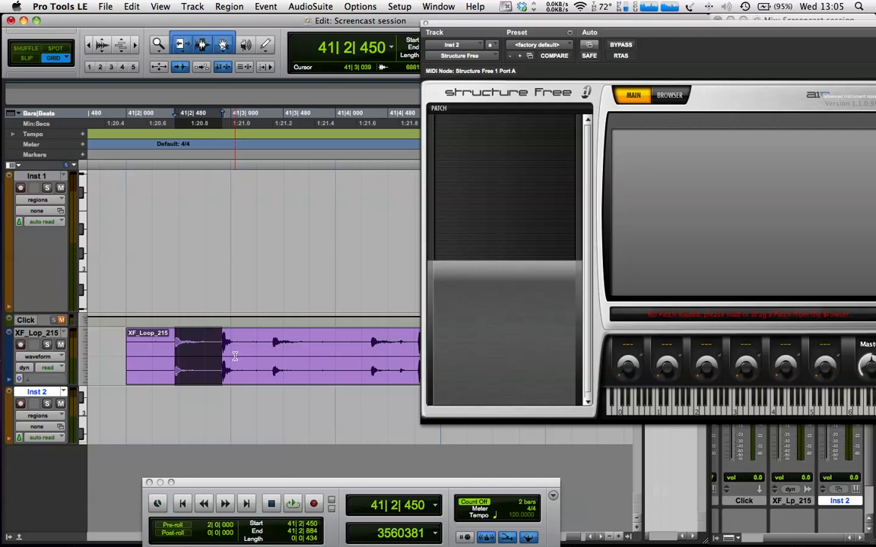
Drag the first hit slice into Structure Free as a new xf_loop_215 patch.
click(291, 503)
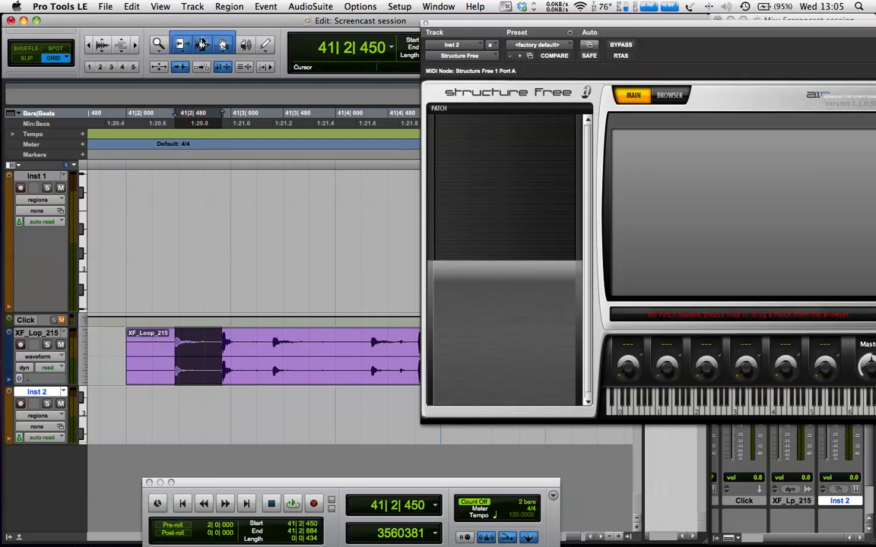
click(201, 44)
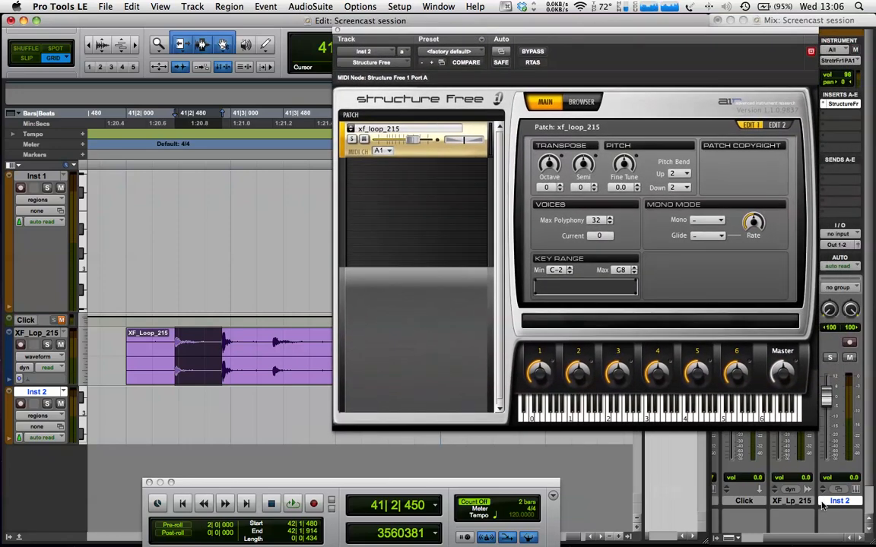
Rename the Inst 2 track to 'structure'.
right_click(839, 500)
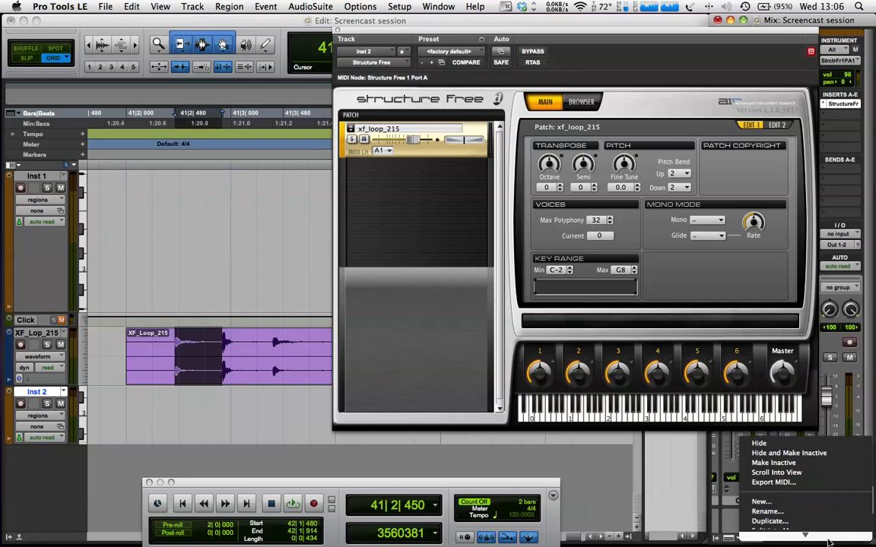
click(766, 511)
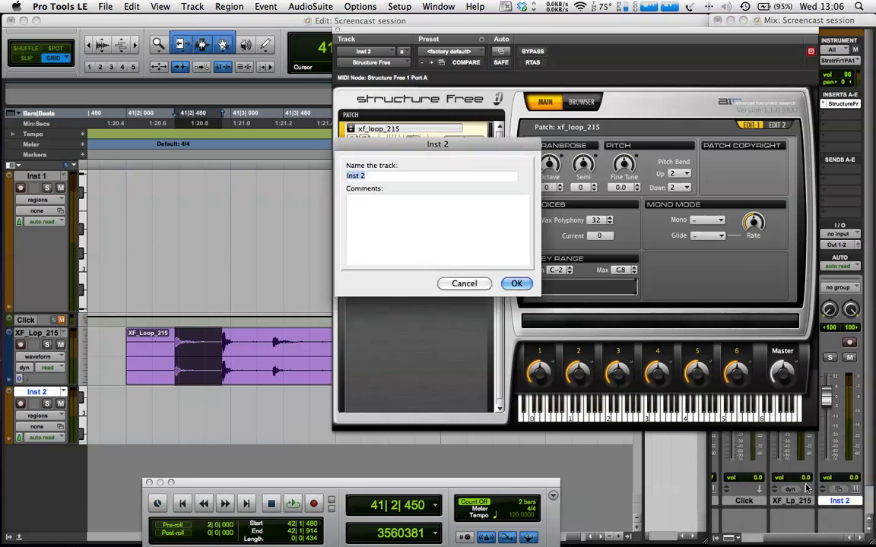
text(struct)
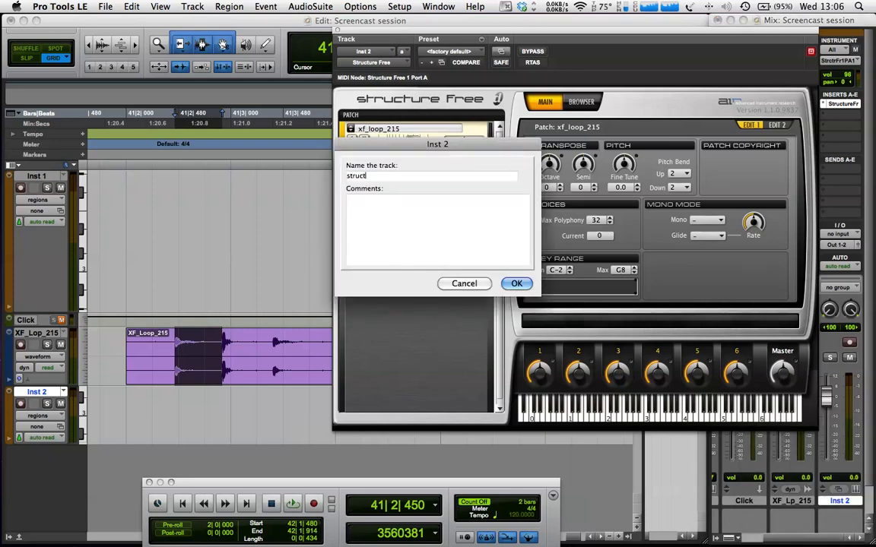
click(516, 282)
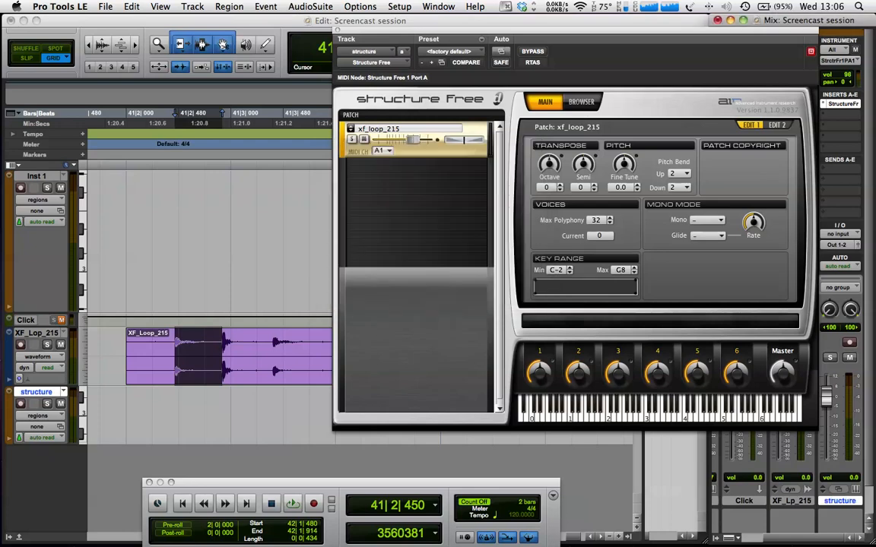
mouse_move(510, 312)
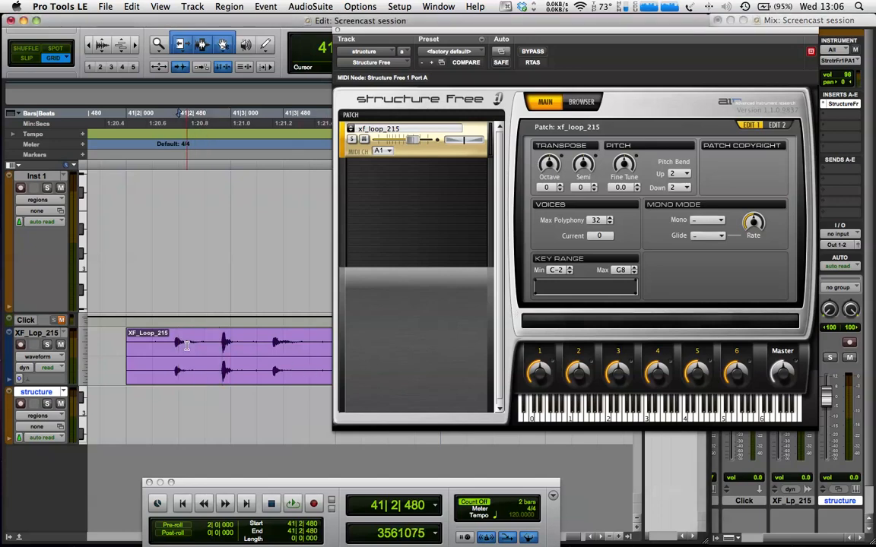
Select the loop's second hit and add it as a second xf_loop_215 patch.
click(292, 503)
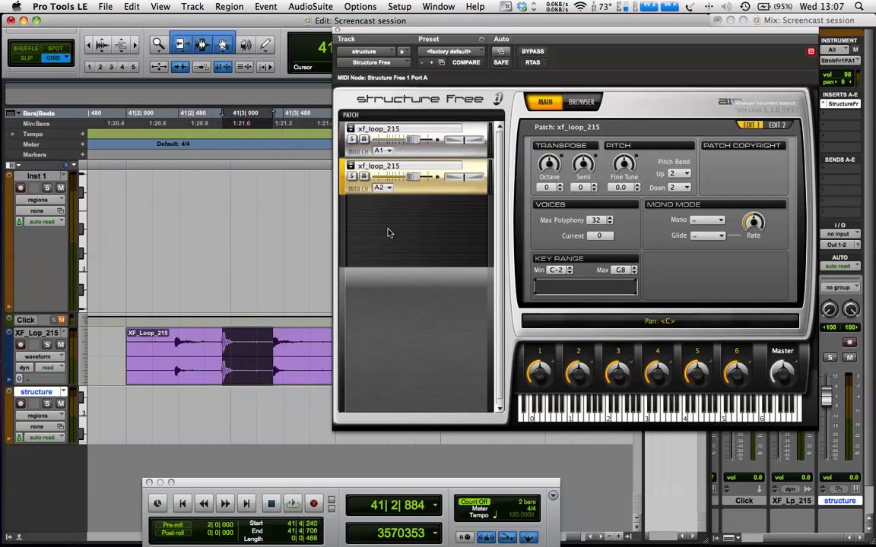
mouse_move(383, 188)
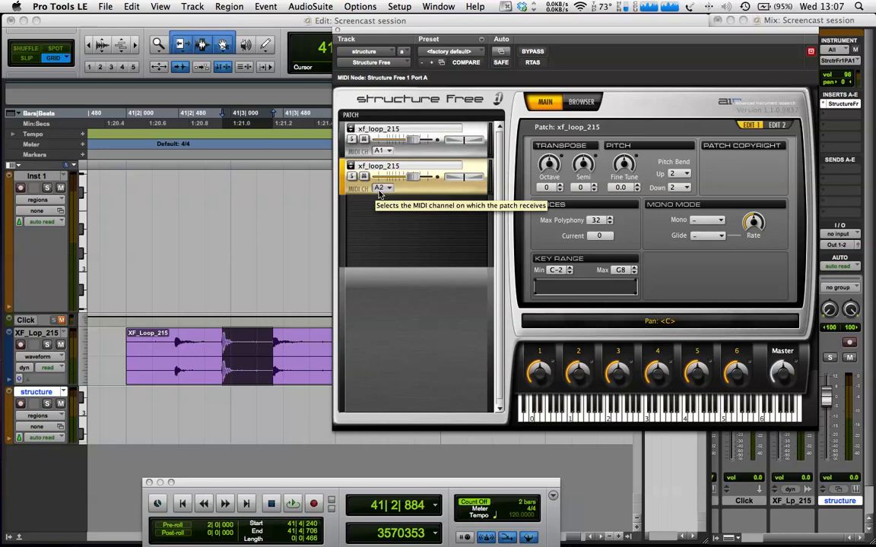
Set the second xf_loop_215 patch to receive on MIDI channel A1.
click(384, 189)
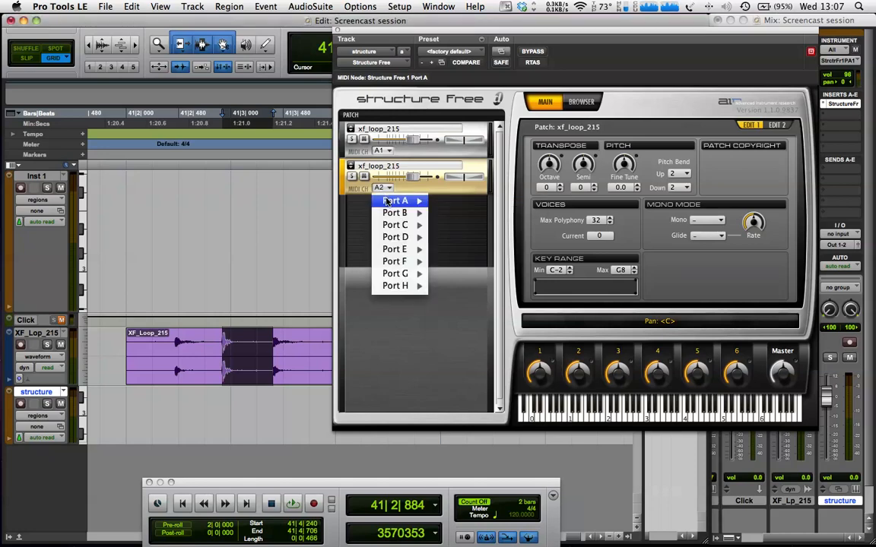
click(395, 201)
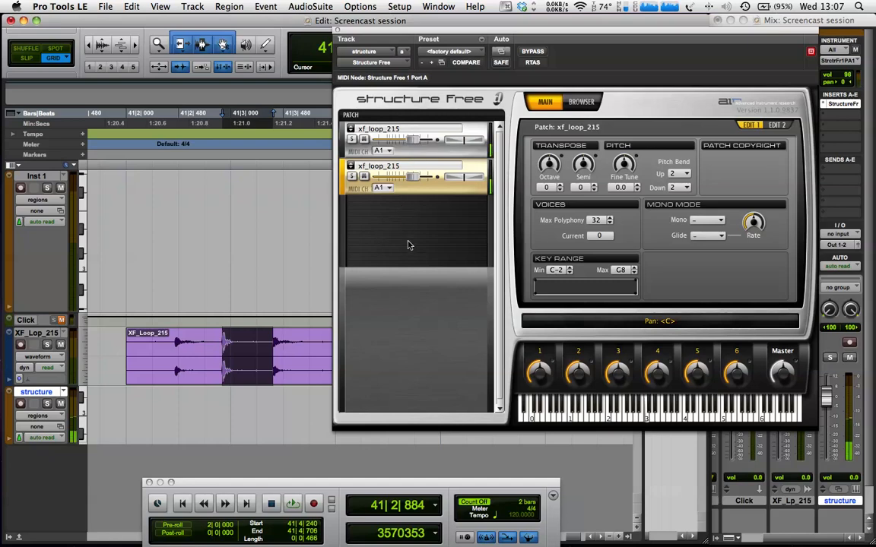
click(599, 235)
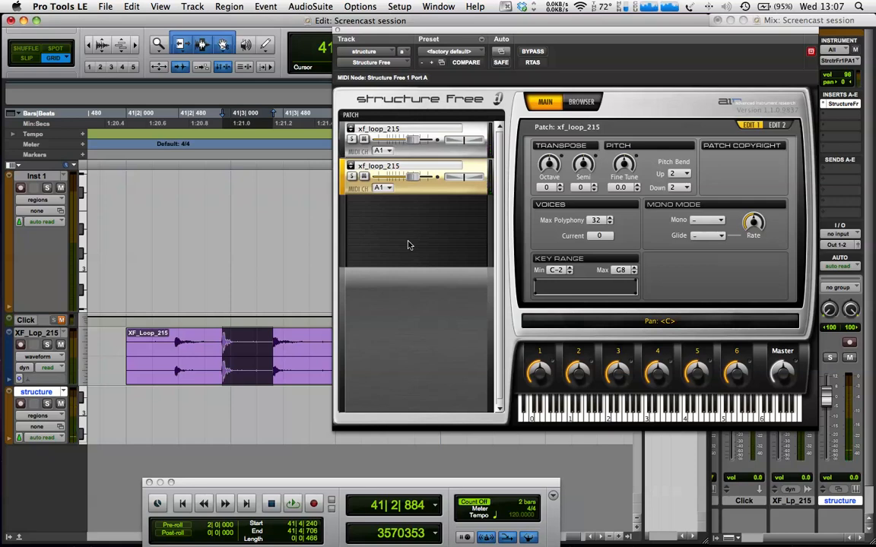
mouse_move(471, 134)
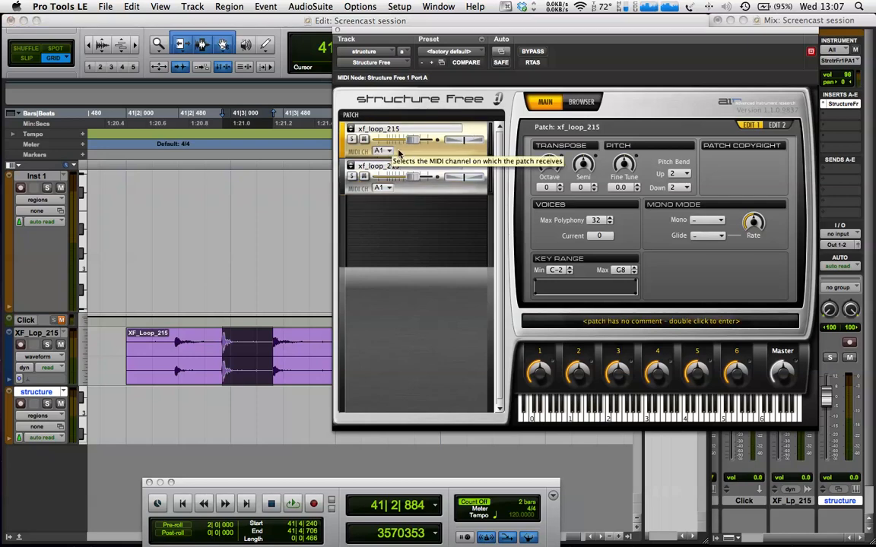
mouse_move(533, 261)
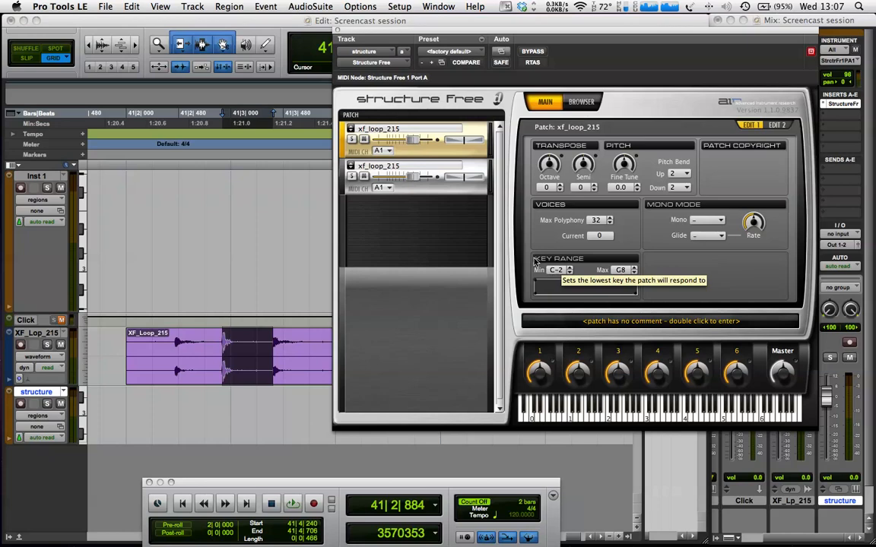
mouse_move(420, 146)
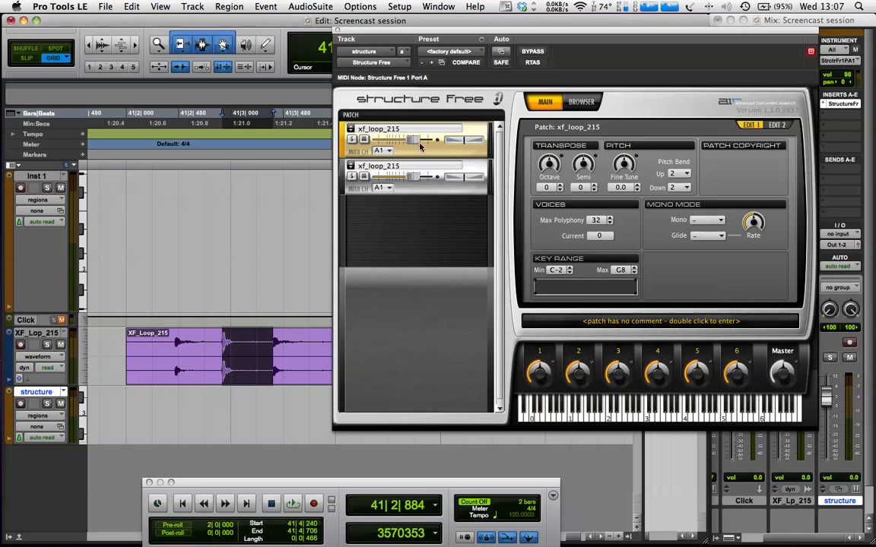
mouse_move(547, 268)
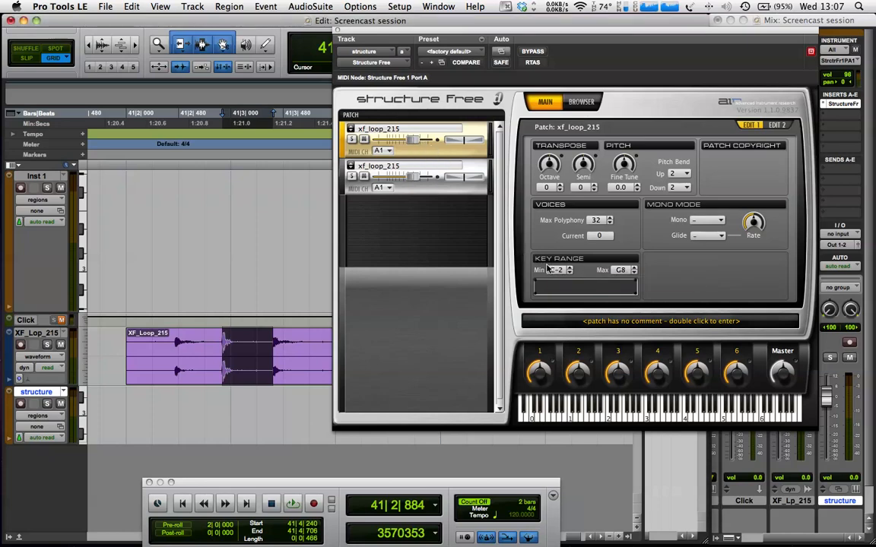
mouse_move(555, 271)
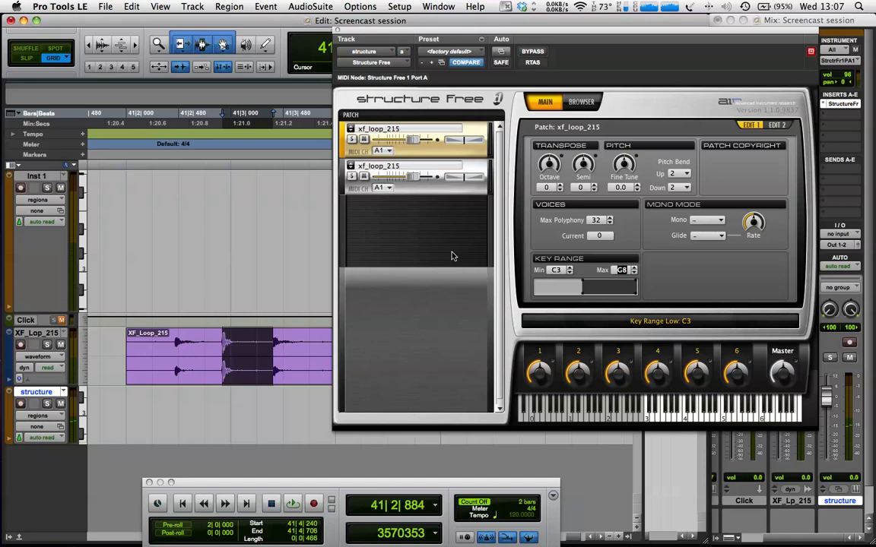
Limit the first slice's key range to C3 and the second slice's to D3.
click(620, 271)
text(C3)
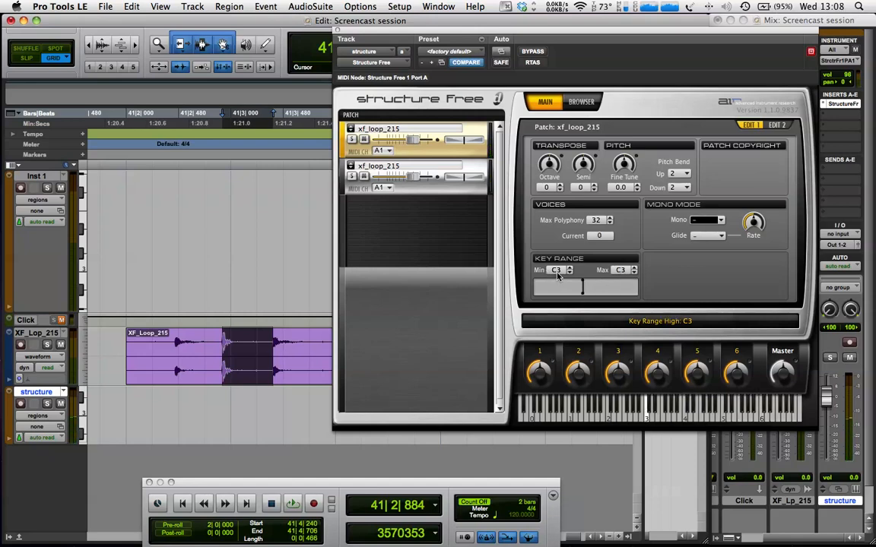
mouse_move(620, 271)
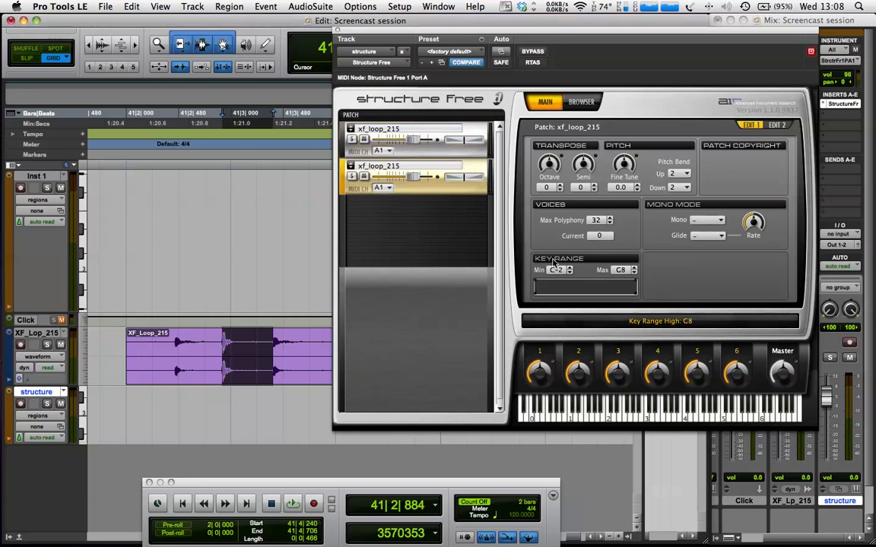
click(555, 271)
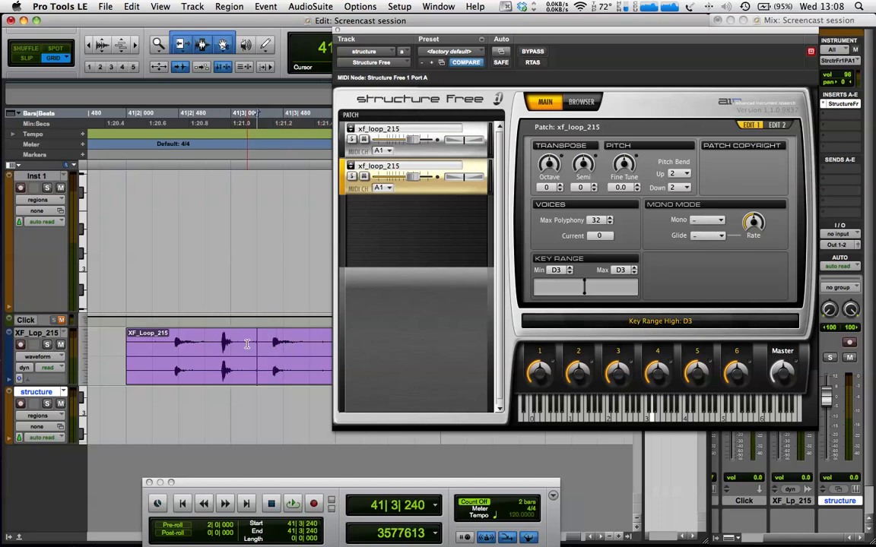
Load a third loop slice as a patch and set its key range to E3 only.
click(313, 504)
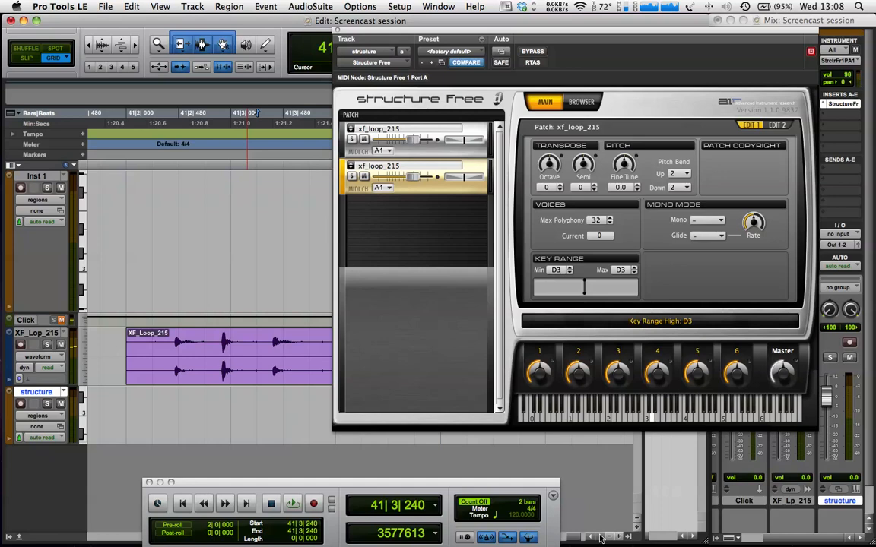
click(292, 504)
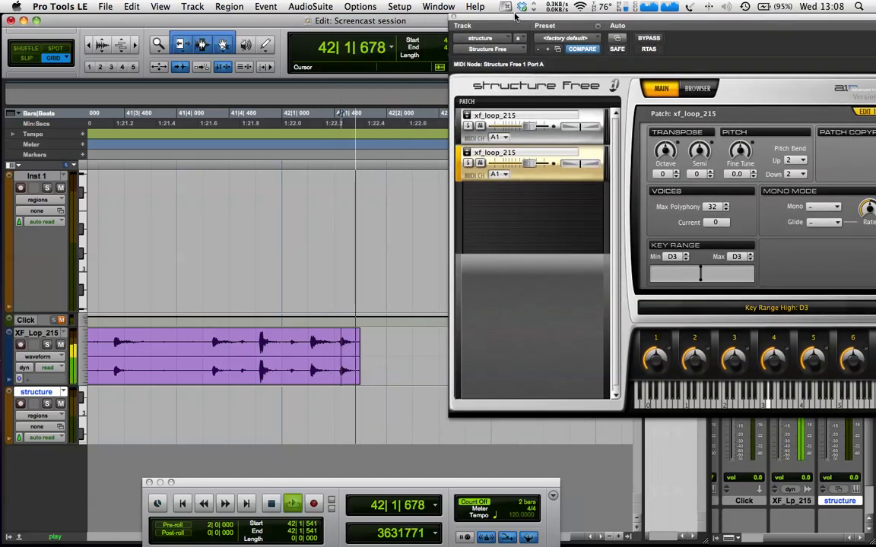
click(291, 503)
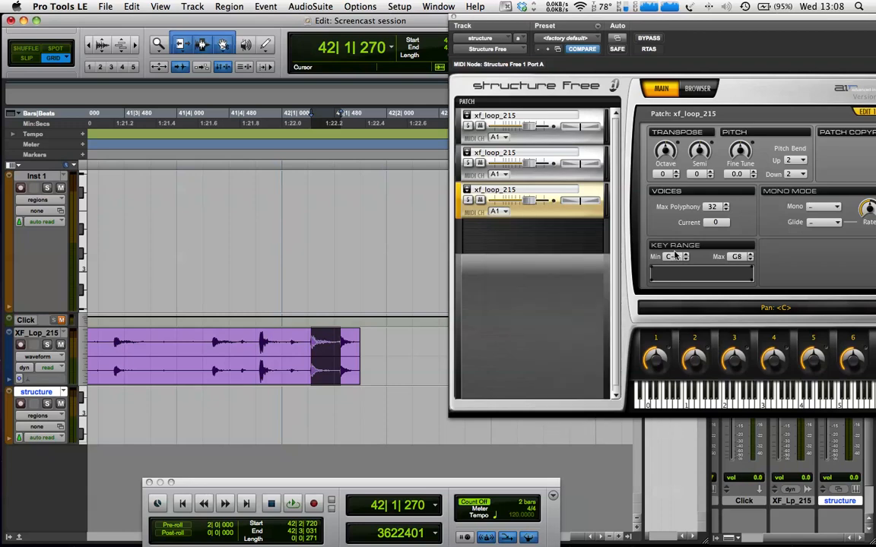
click(671, 255)
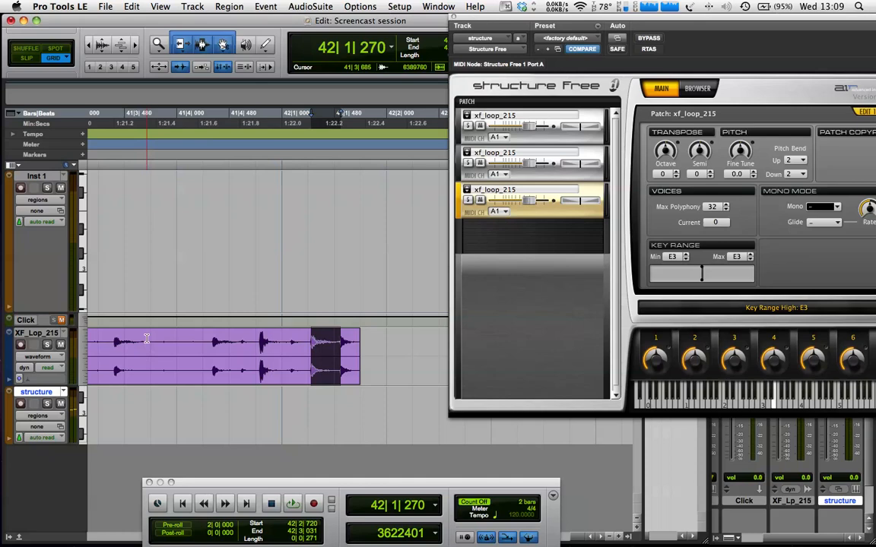
Reverse a duplicated loop slice via AudioSuite and add it as fourth patch xf_loop-rvrs_215.
click(314, 502)
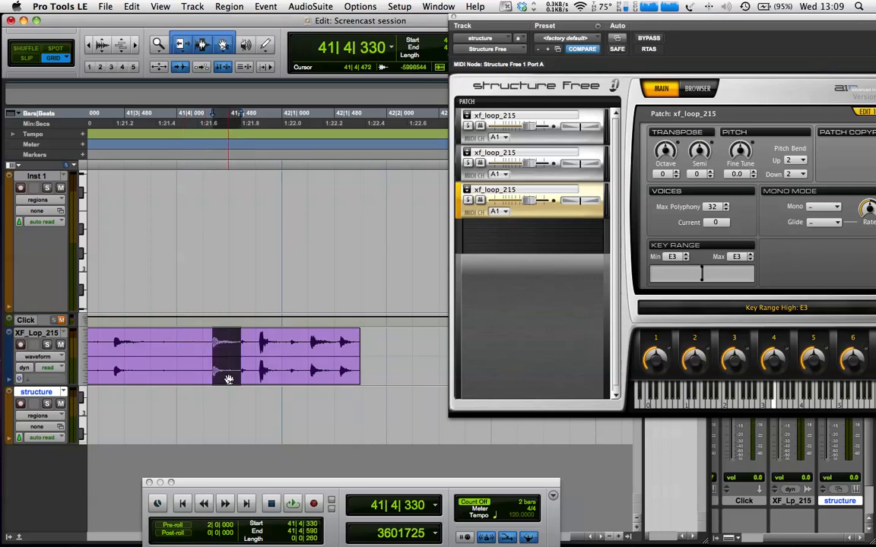
click(225, 357)
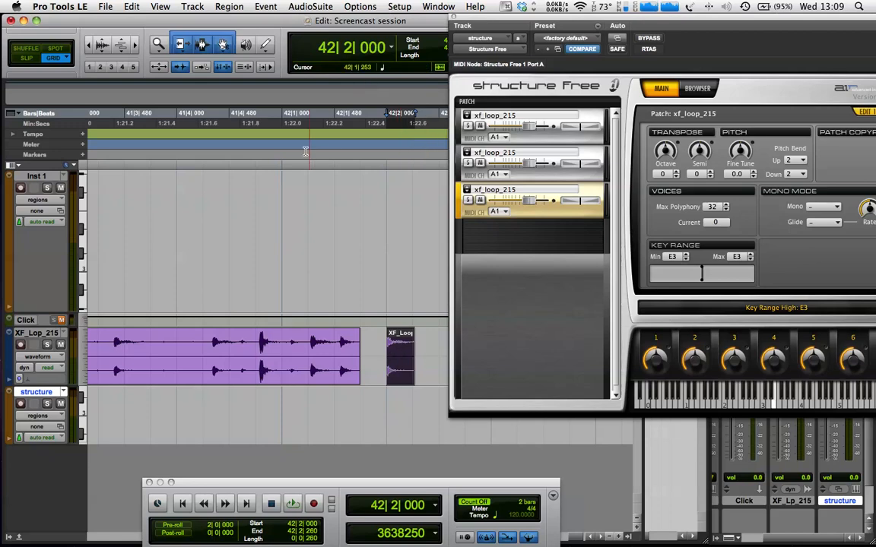
click(310, 6)
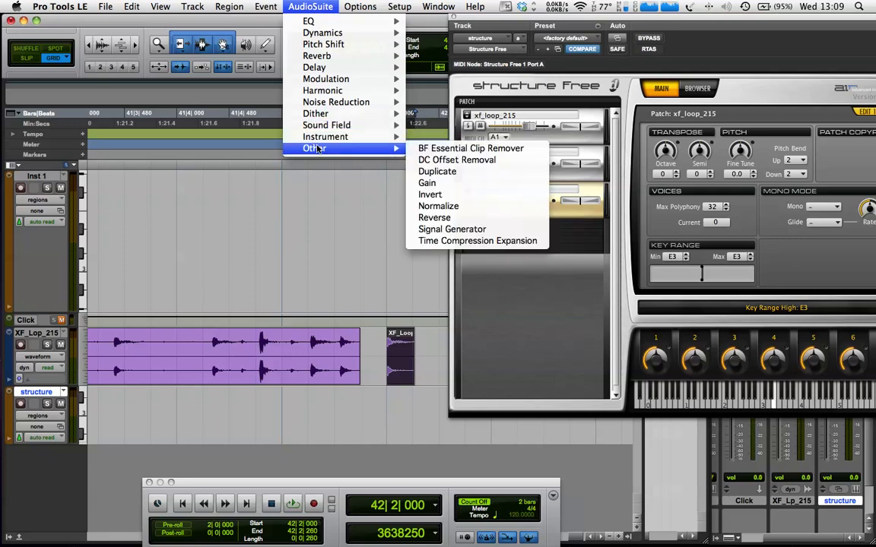
mouse_move(429, 195)
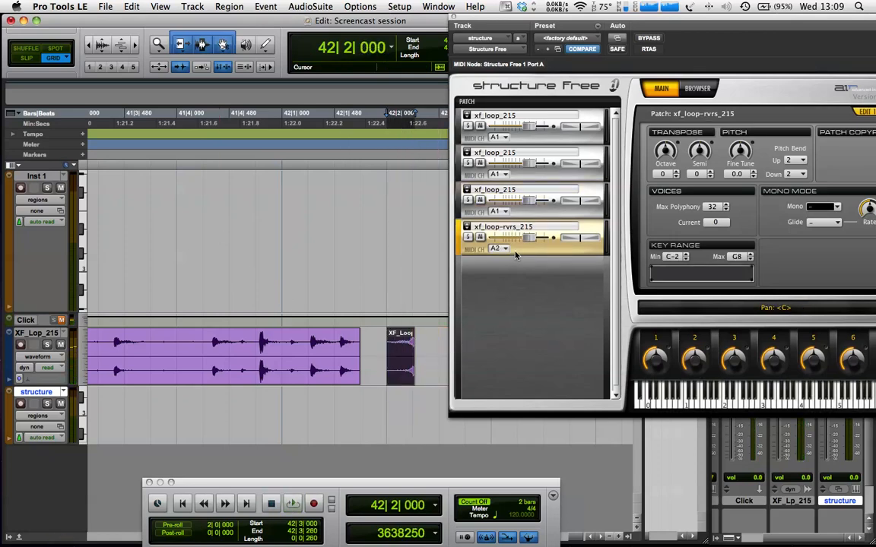
click(498, 249)
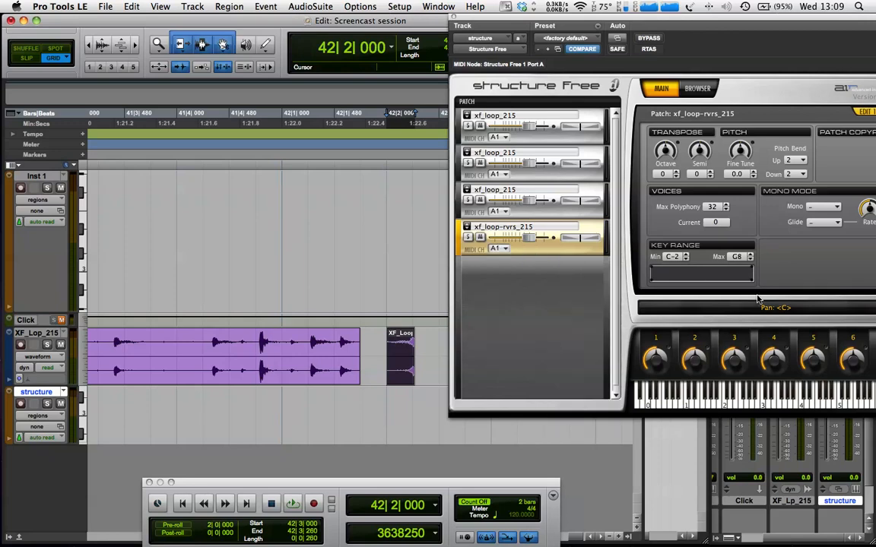
click(672, 256)
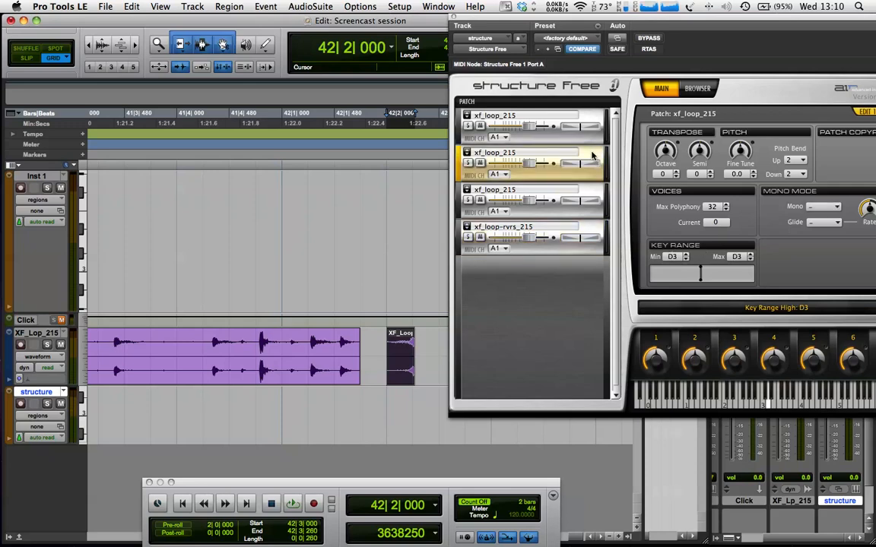
mouse_move(565, 152)
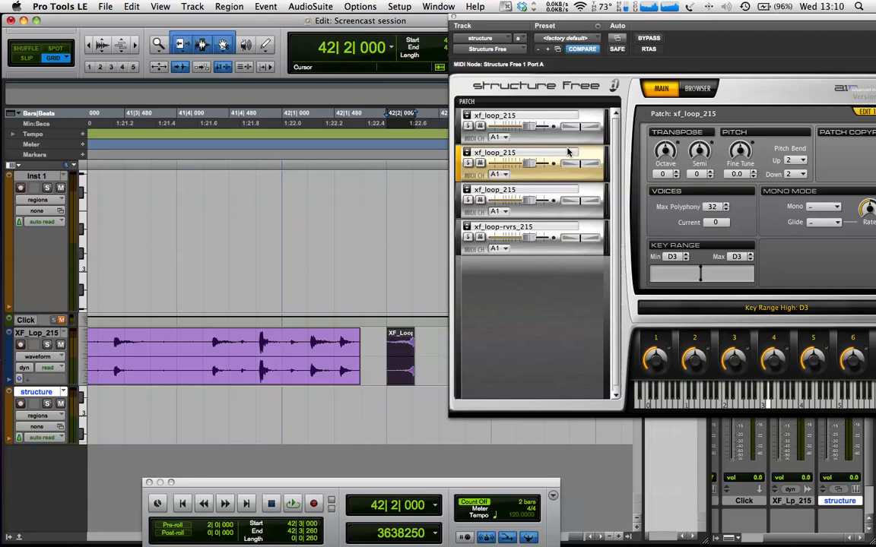
mouse_move(708, 174)
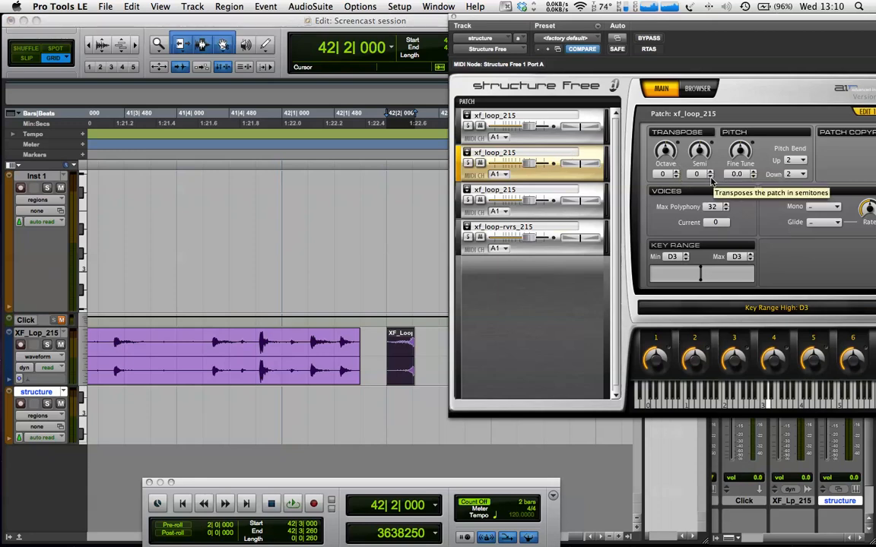
Transpose the second, third and reversed patches to −2, −4 and −5 semitones, reversed on F3.
click(710, 170)
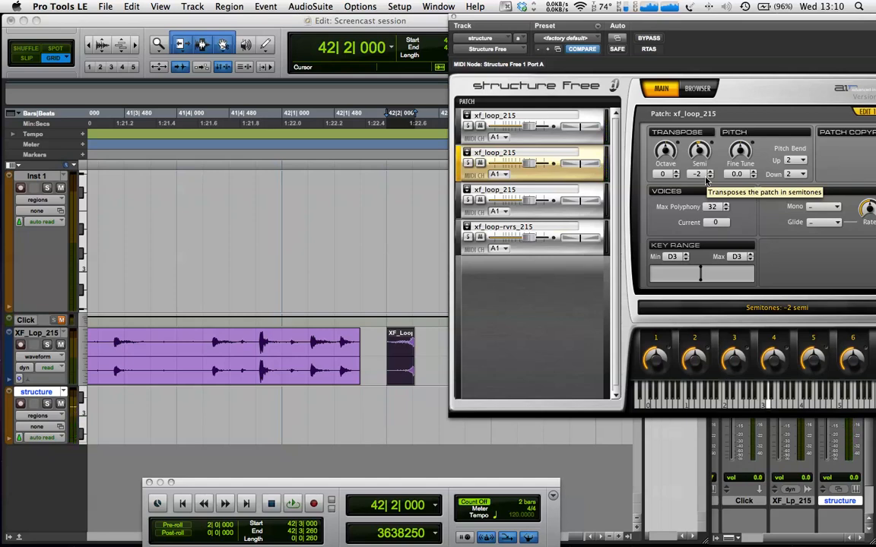
mouse_move(660, 213)
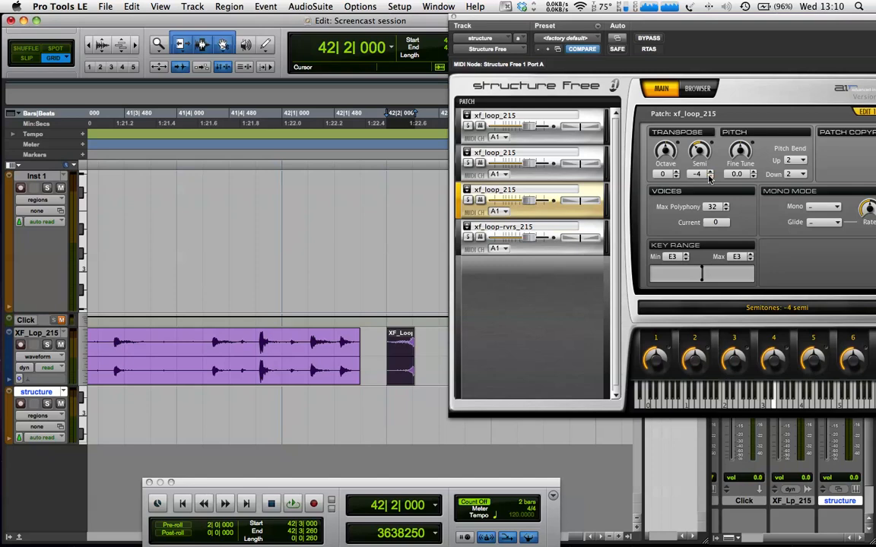
mouse_move(699, 173)
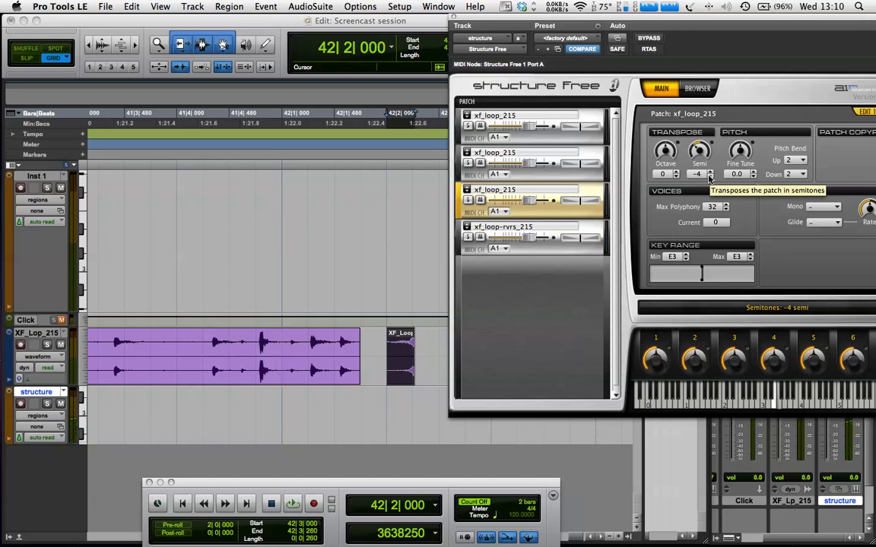
mouse_move(596, 228)
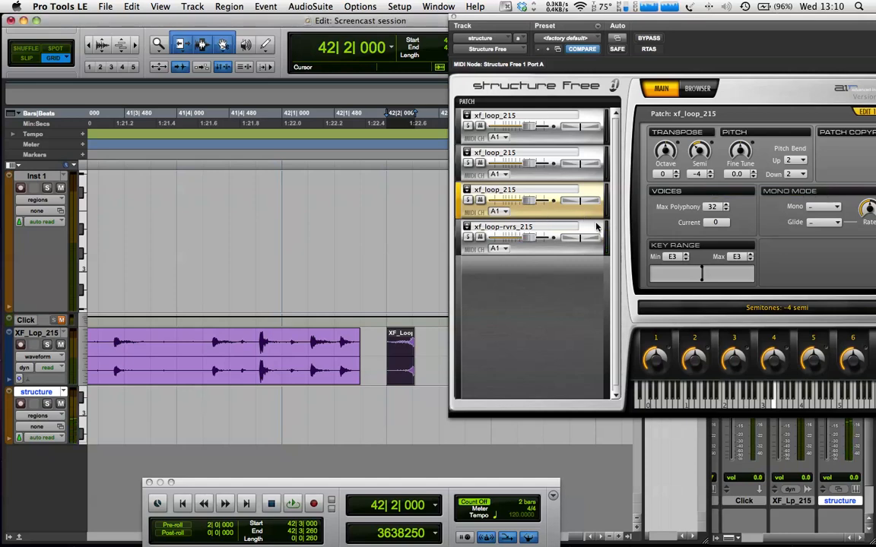
click(501, 227)
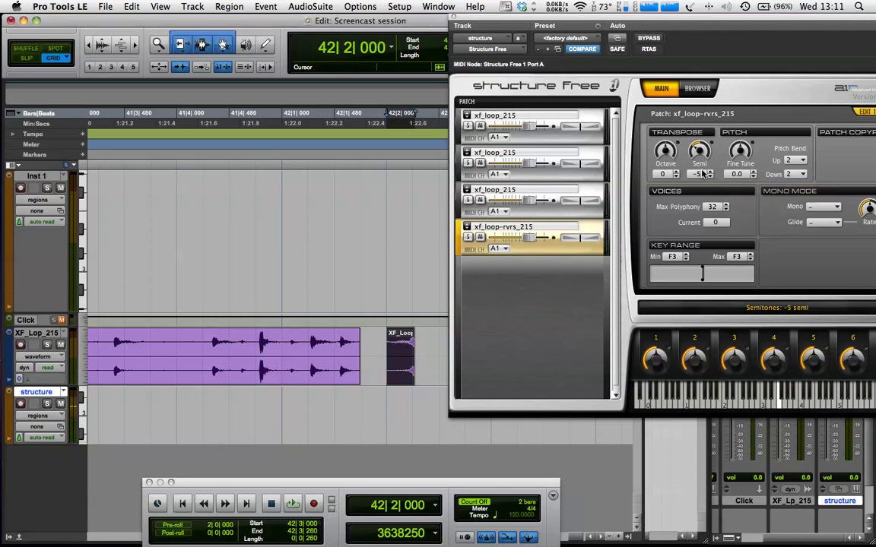
key(cmd+[)
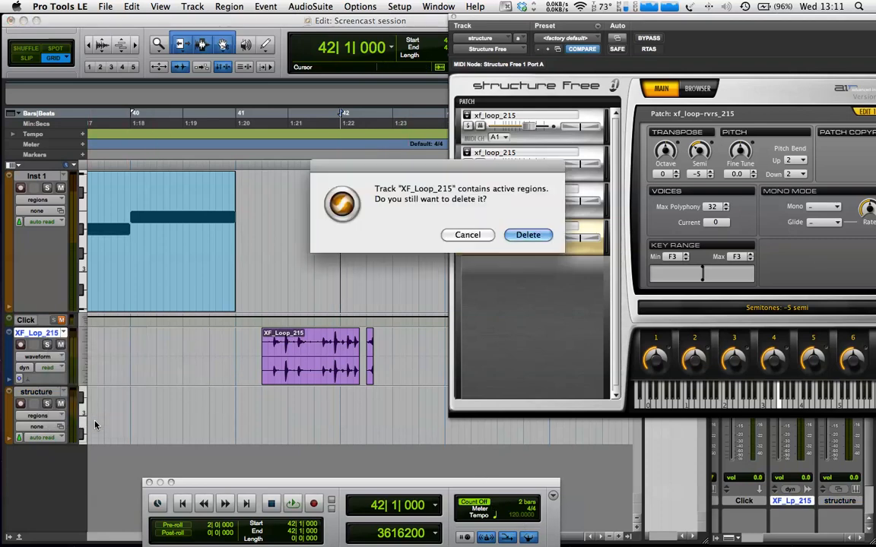
Remove the XF_Loop_215 audio track and record the structure-01 MIDI pattern.
click(527, 234)
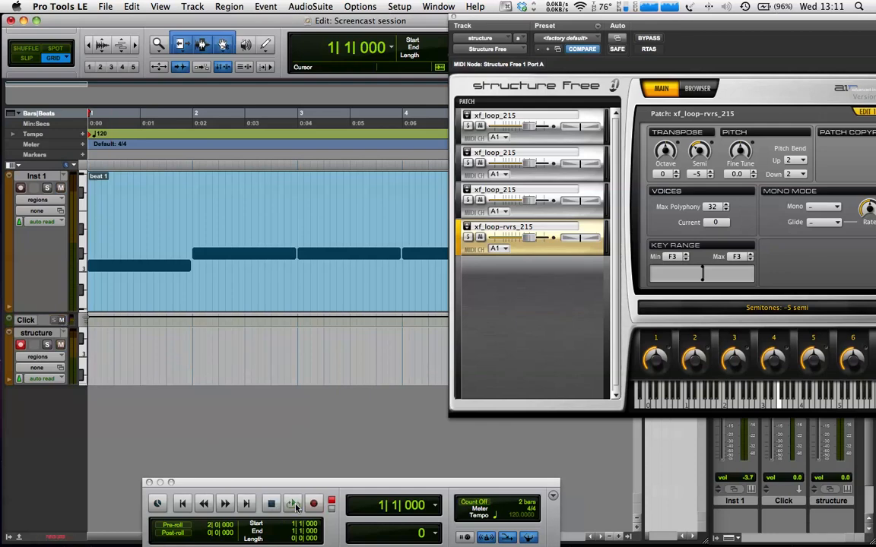
click(292, 505)
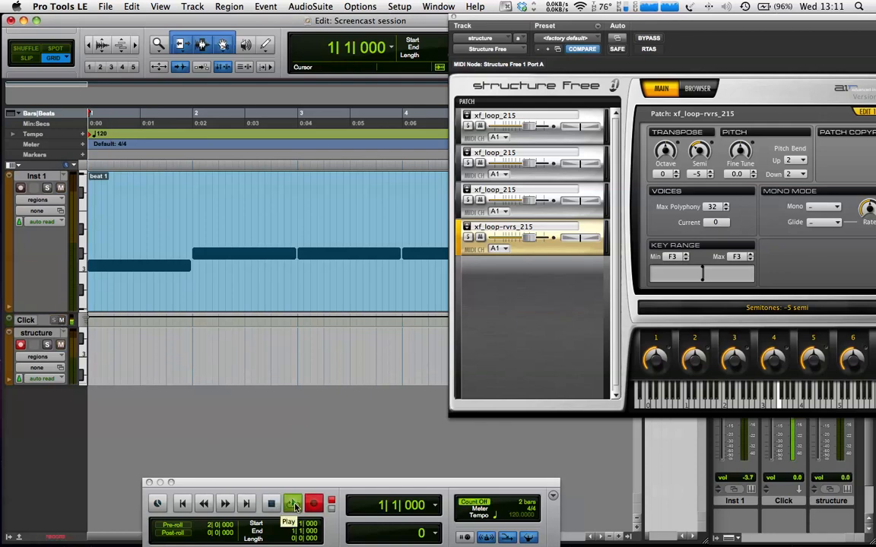
click(292, 503)
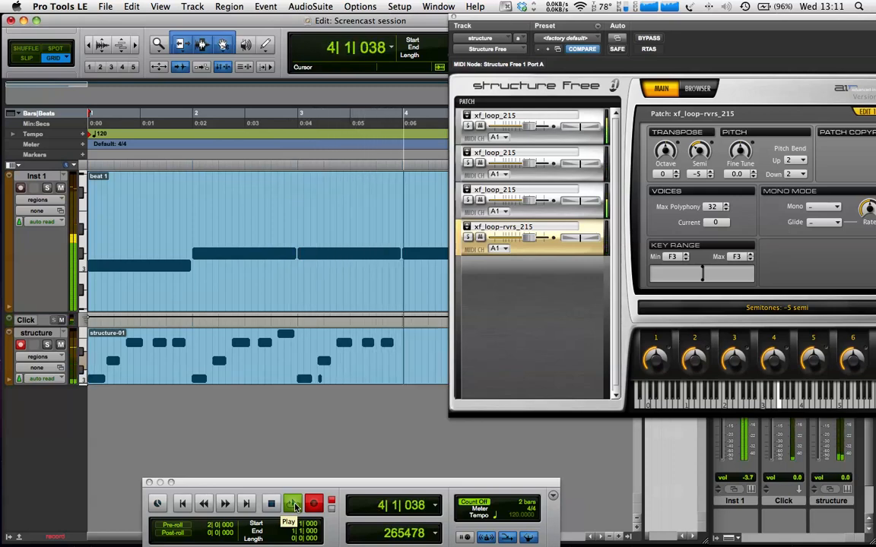
click(292, 503)
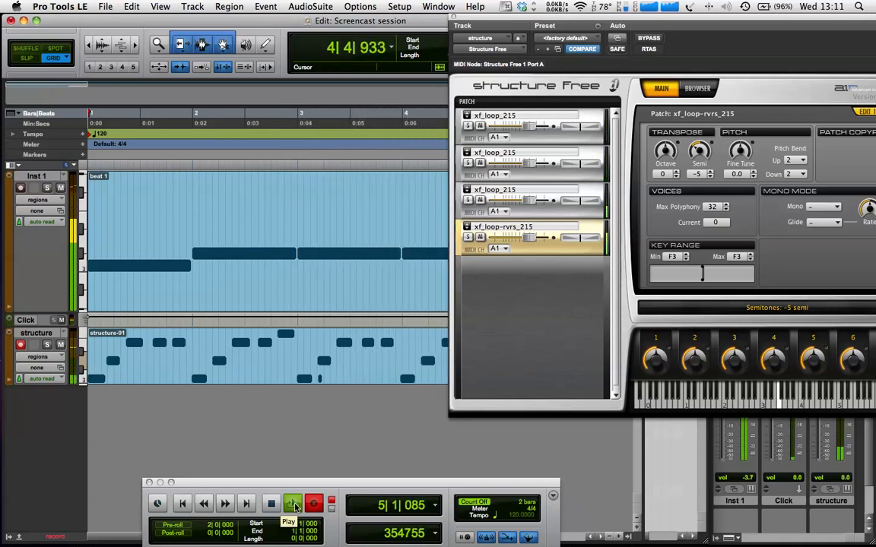
click(270, 503)
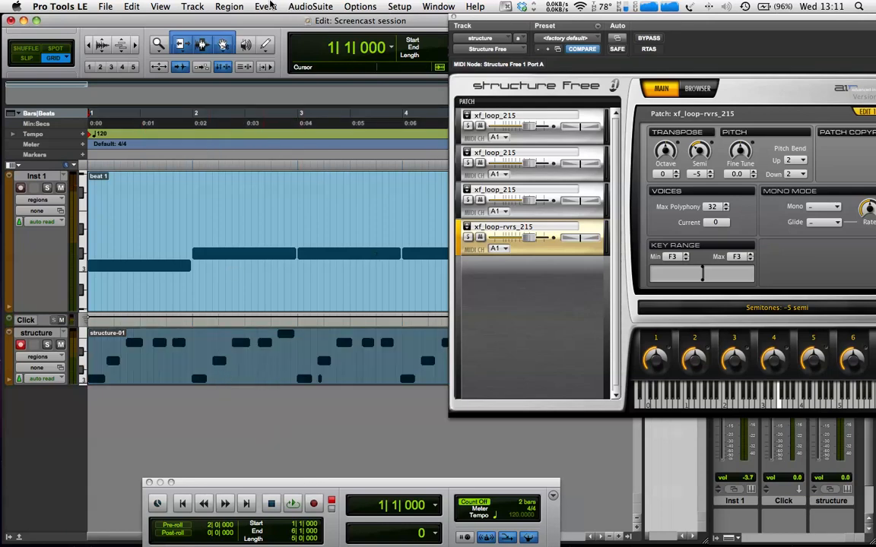
Quantize the structure-01 MIDI notes to a 1/16-note grid via Event Operations.
click(265, 6)
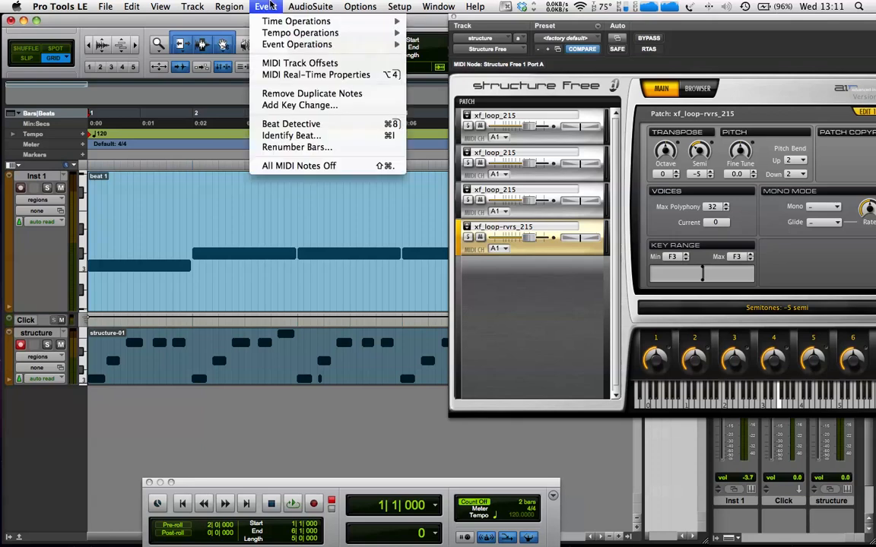
mouse_move(296, 44)
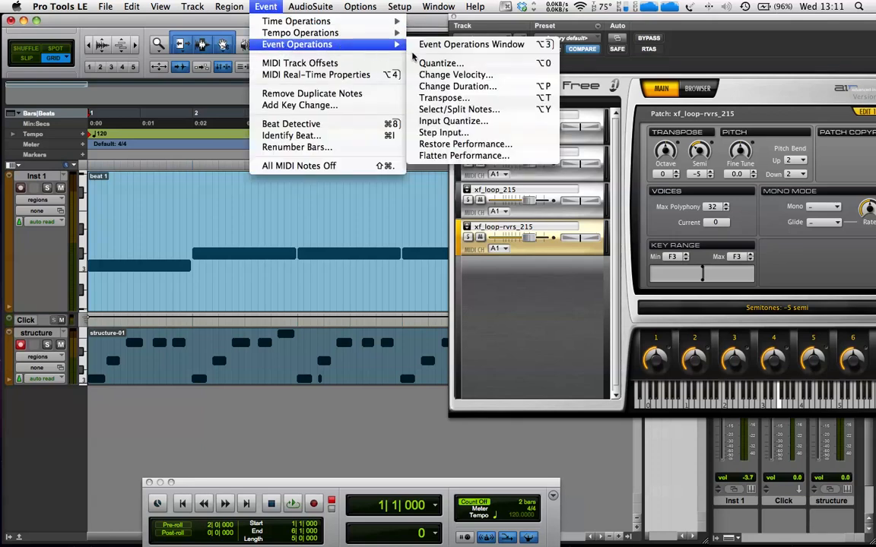
click(441, 64)
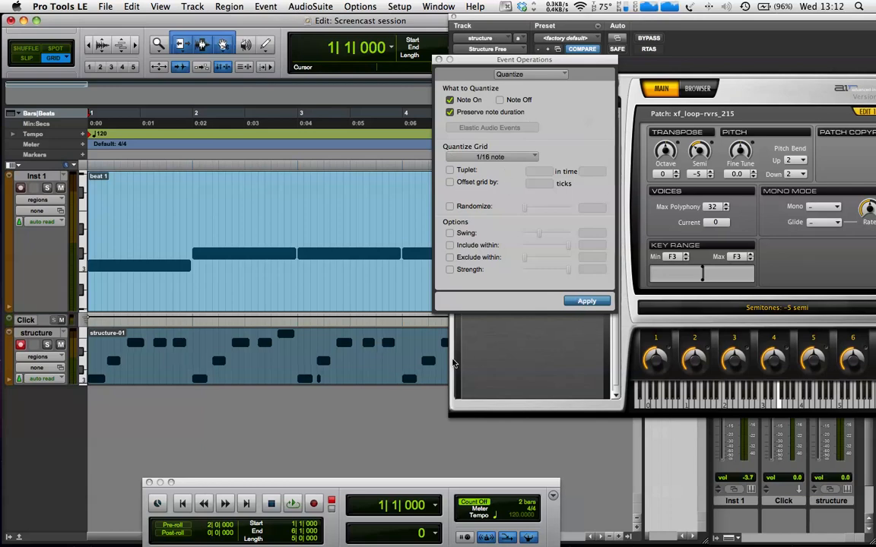
click(292, 503)
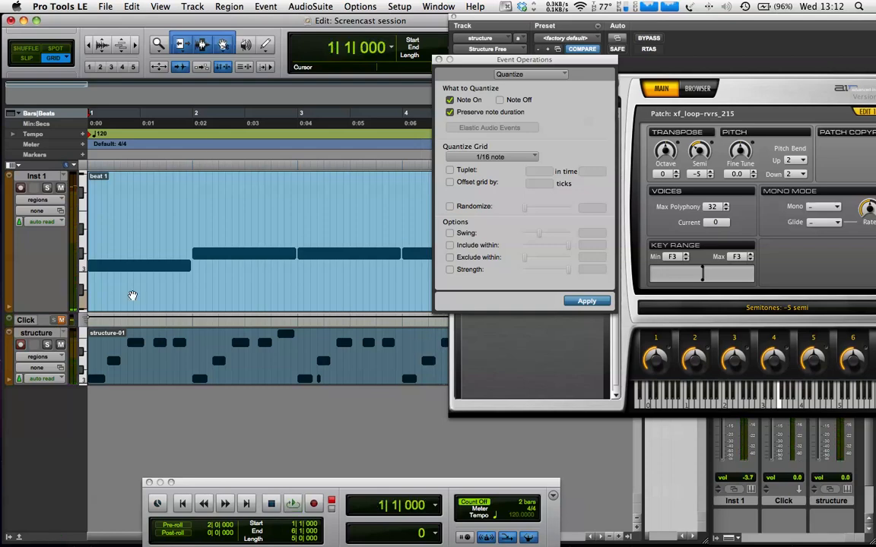
click(500, 31)
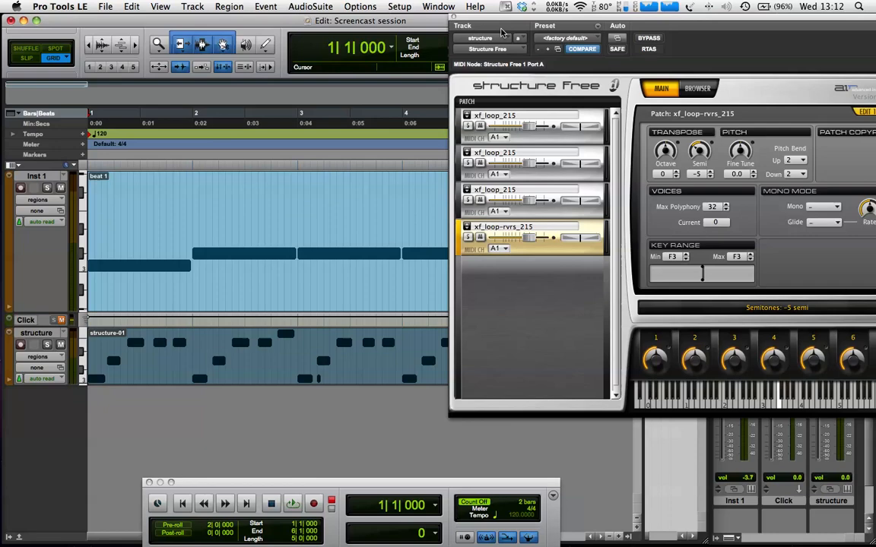